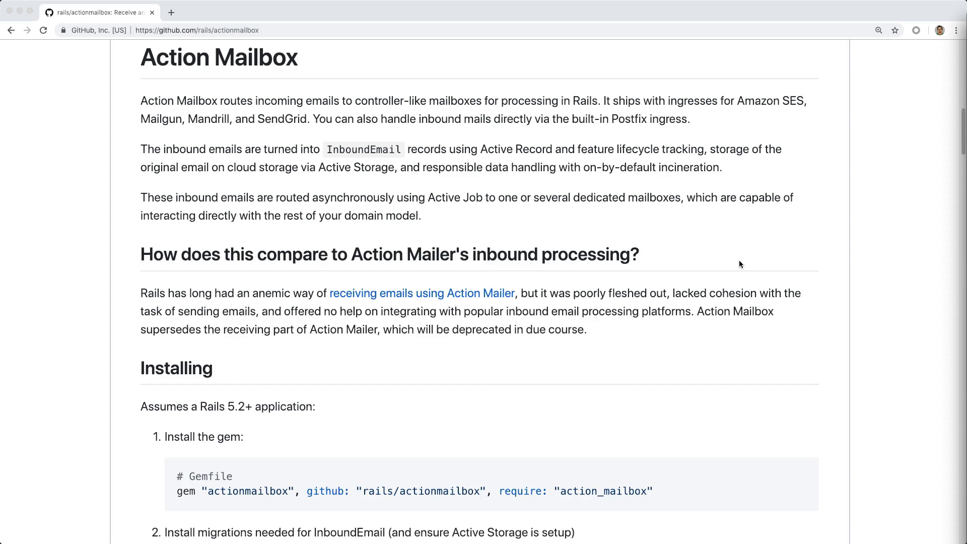
mouse_move(540, 274)
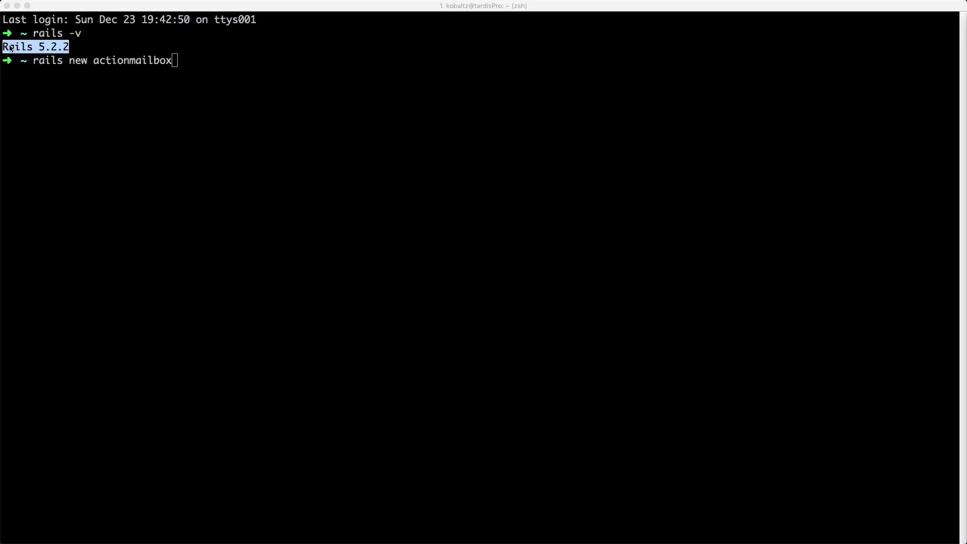
mouse_move(97, 45)
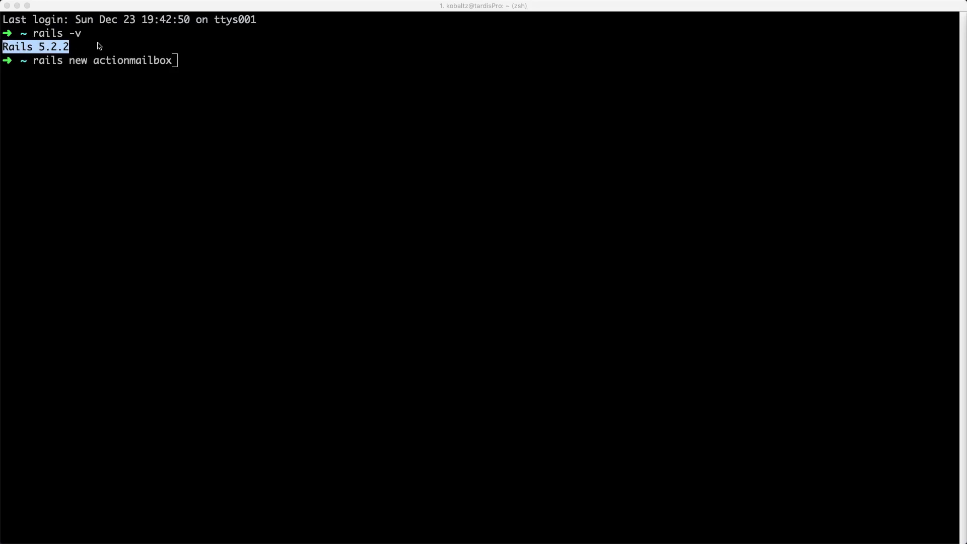